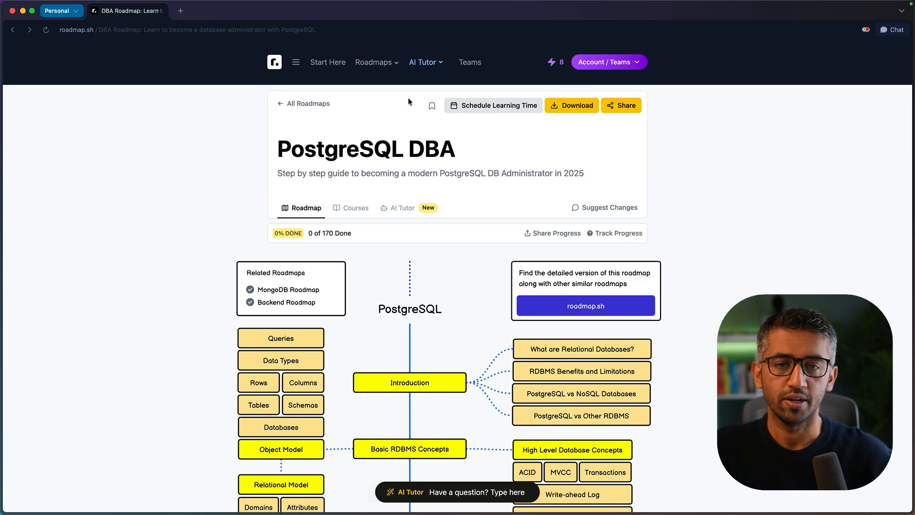
Go from the roadmap to the AI Tutor 'Create with AI' page with Course format
{"action": "left_click", "coordinate": [425, 62]}
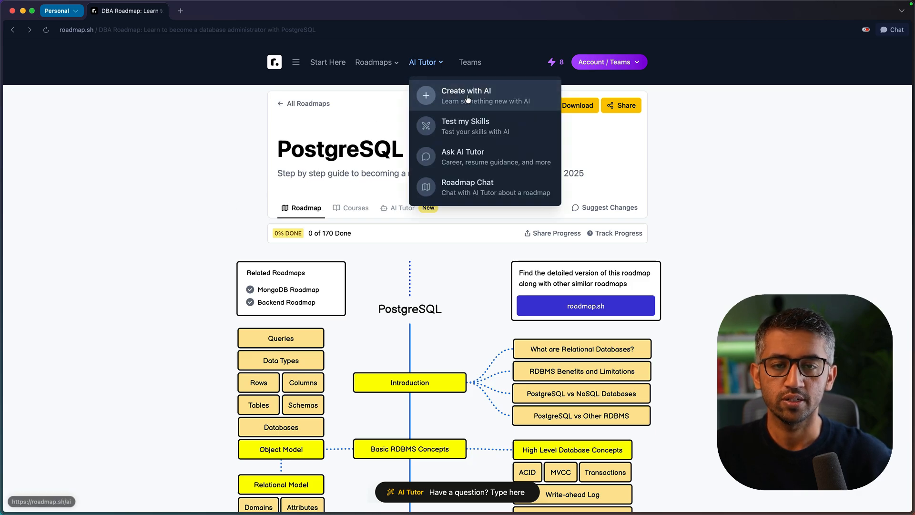
{"action": "left_click", "coordinate": [466, 95]}
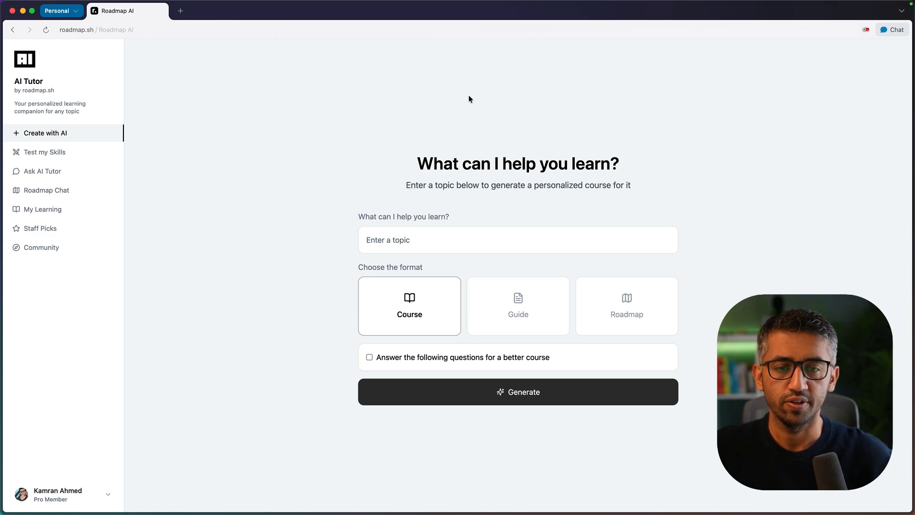
Enter 'Go Routines' as the course topic in the 'What can I help you learn?' field
{"action": "type", "text": "Go Routines"}
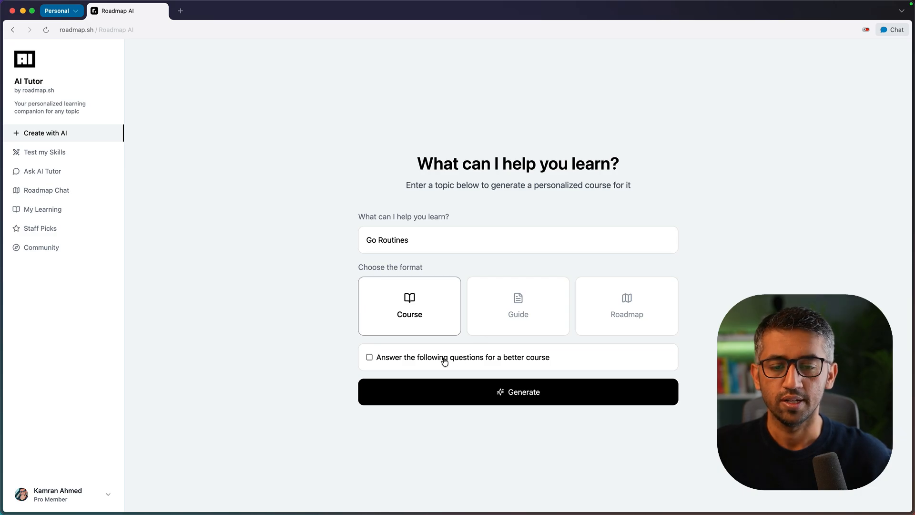
Opt into tailoring questions and pick channels, synchronization primitives, data pipelines, and race conditions
{"action": "left_click", "coordinate": [369, 356]}
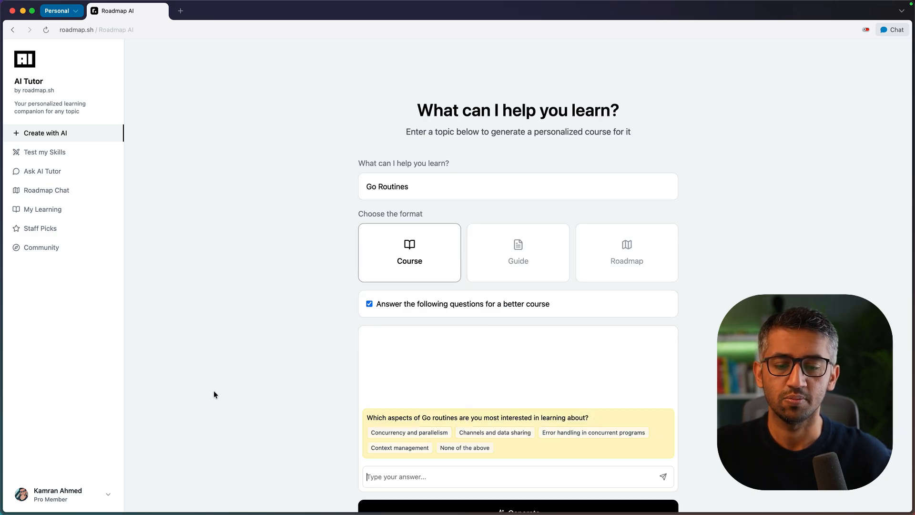
{"action": "left_click", "coordinate": [494, 433]}
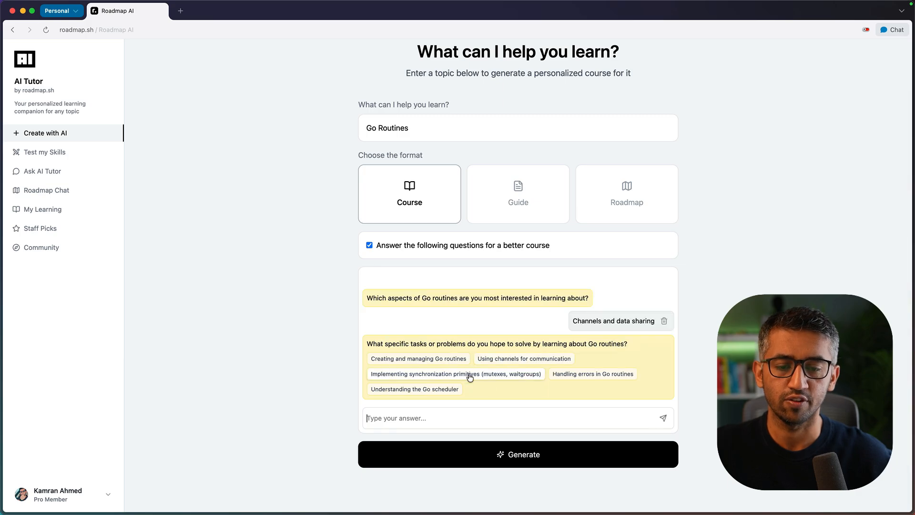
{"action": "left_click", "coordinate": [454, 374]}
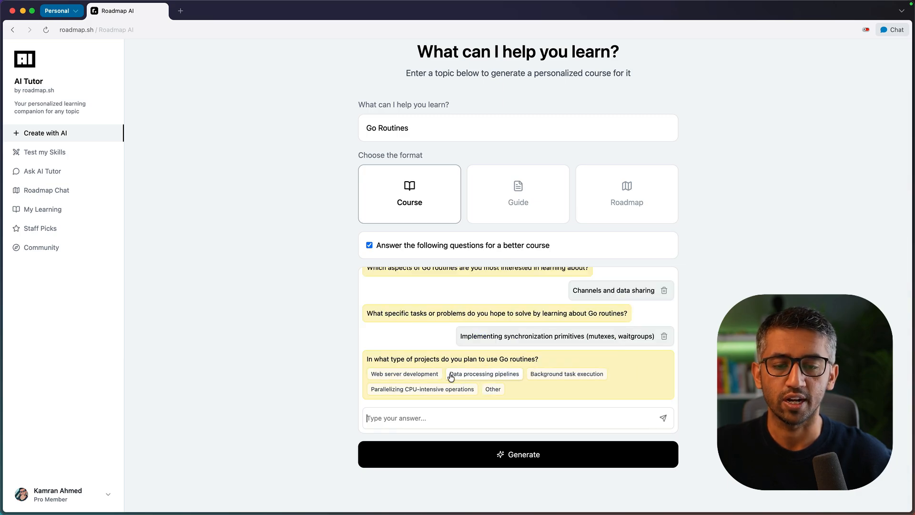
{"action": "left_click", "coordinate": [483, 374]}
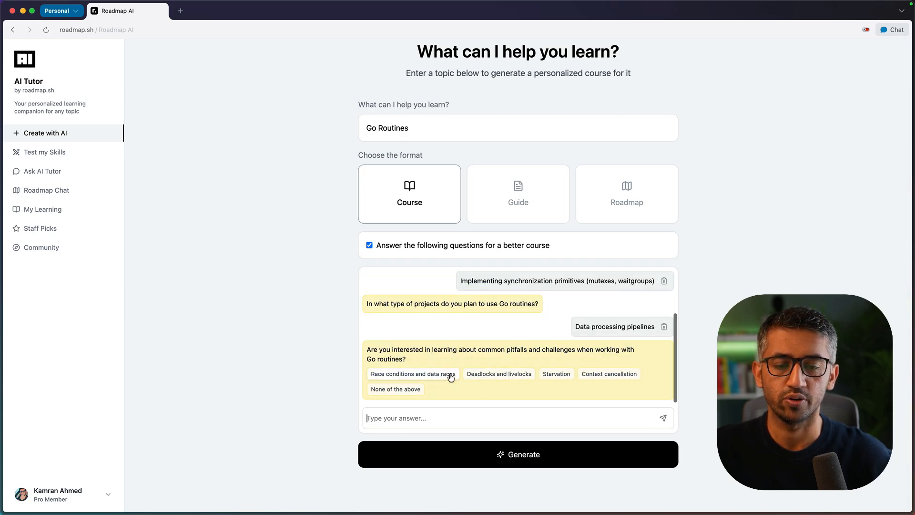
{"action": "left_click", "coordinate": [518, 454]}
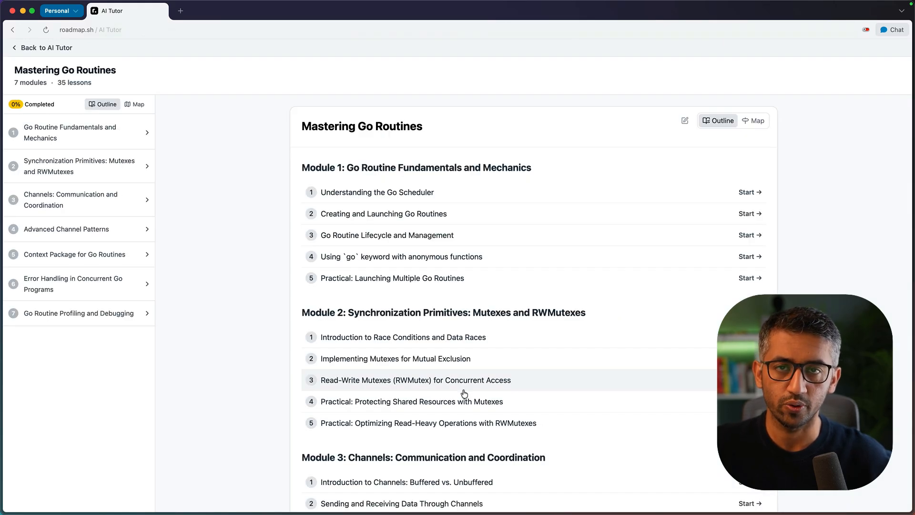
Scroll through the seven-module 'Go Routines: Mastering Concurrency in Go' outline with 41 lessons
{"action": "scroll", "scroll_direction": "down", "scroll_amount": 3}
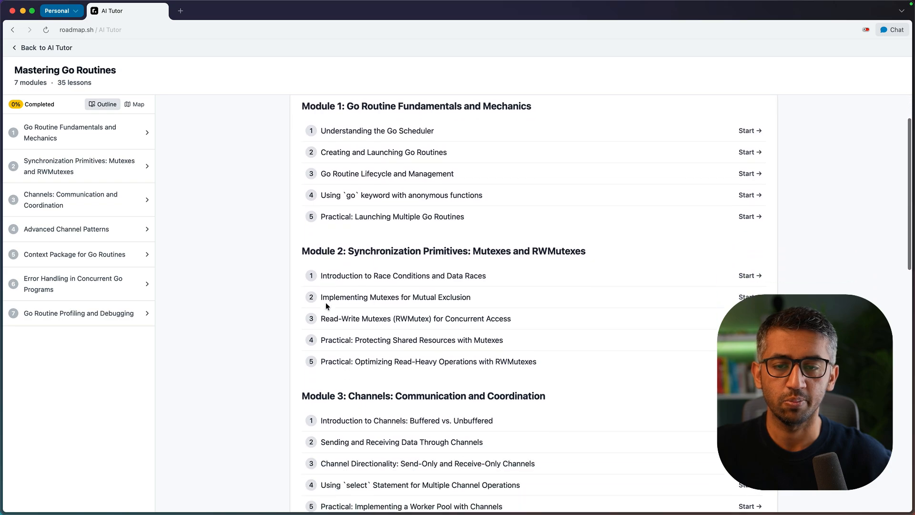
{"action": "scroll", "scroll_direction": "down", "scroll_amount": 3}
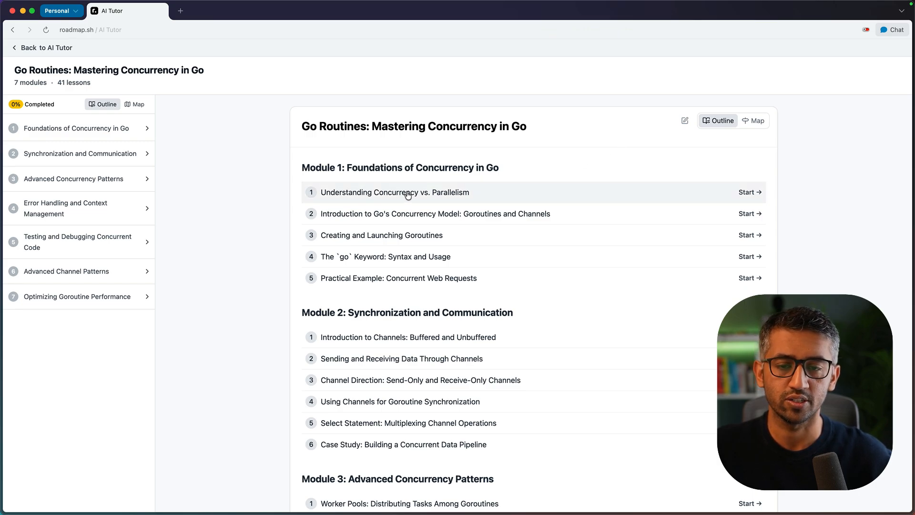
Modify the prompt with 'Do not include the introu' and regenerate a 28-lesson course
{"action": "left_click", "coordinate": [685, 121]}
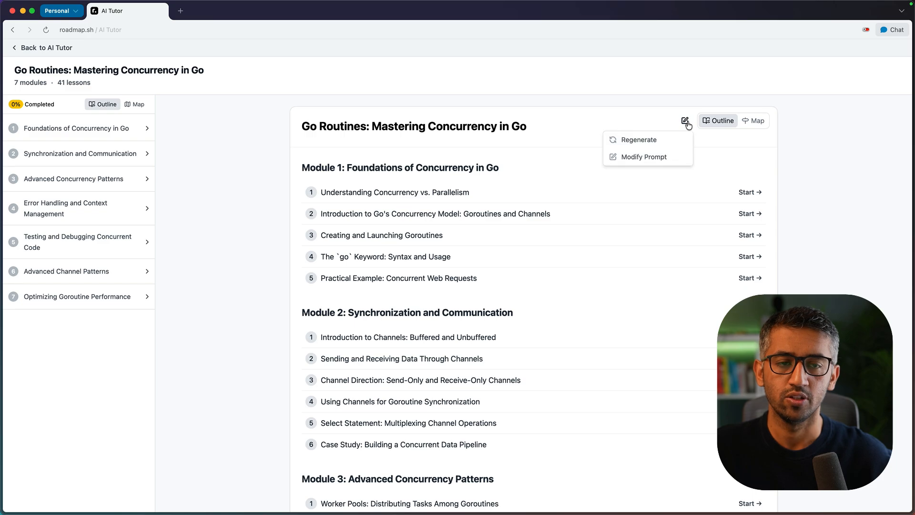
{"action": "left_click", "coordinate": [644, 156]}
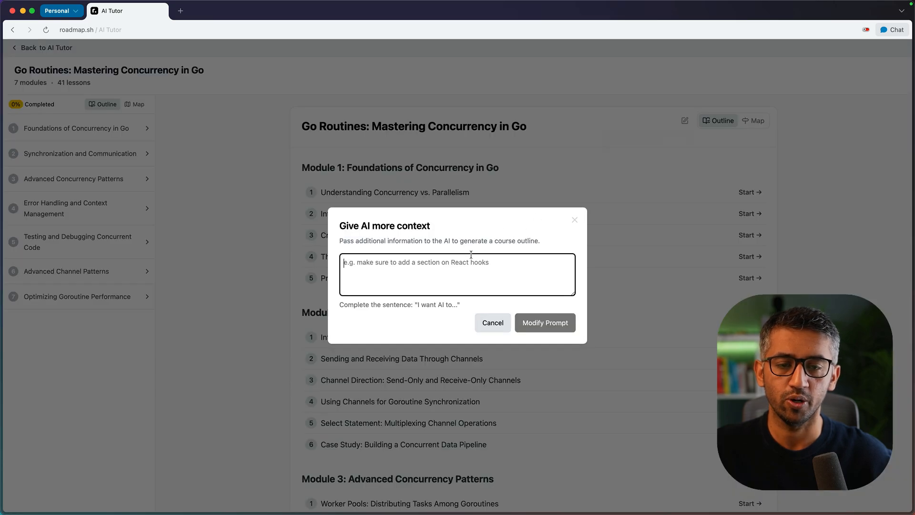
{"action": "type", "text": "Do not include the introu"}
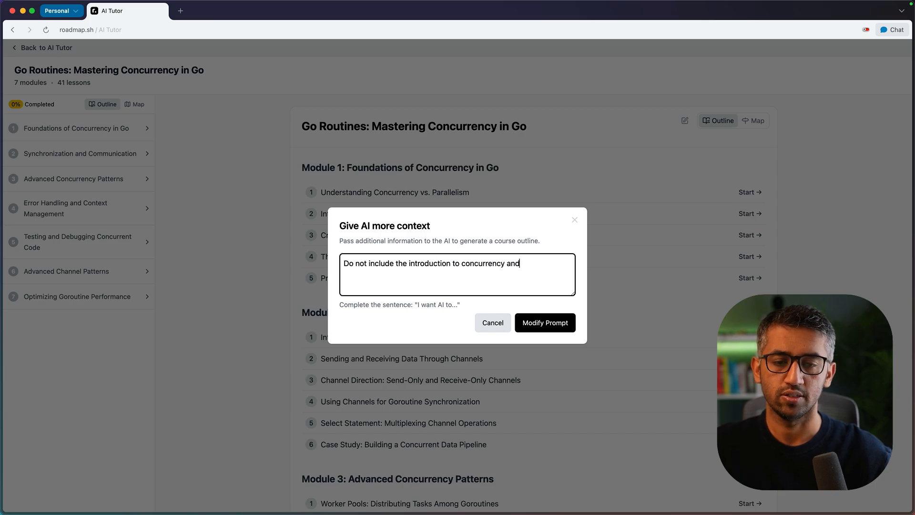
{"action": "left_click", "coordinate": [544, 322]}
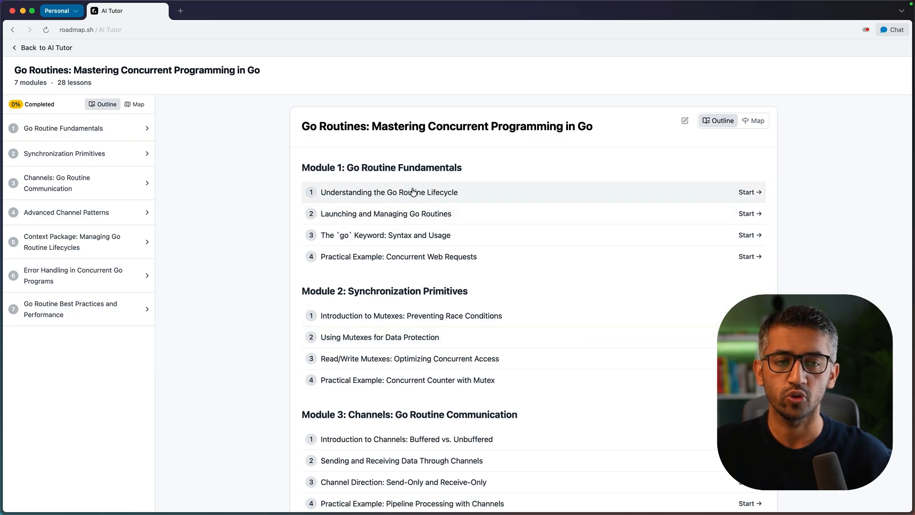
Switch the course to Map view and open 'Understanding the Go Routine Lifecycle'
{"action": "left_click", "coordinate": [755, 120]}
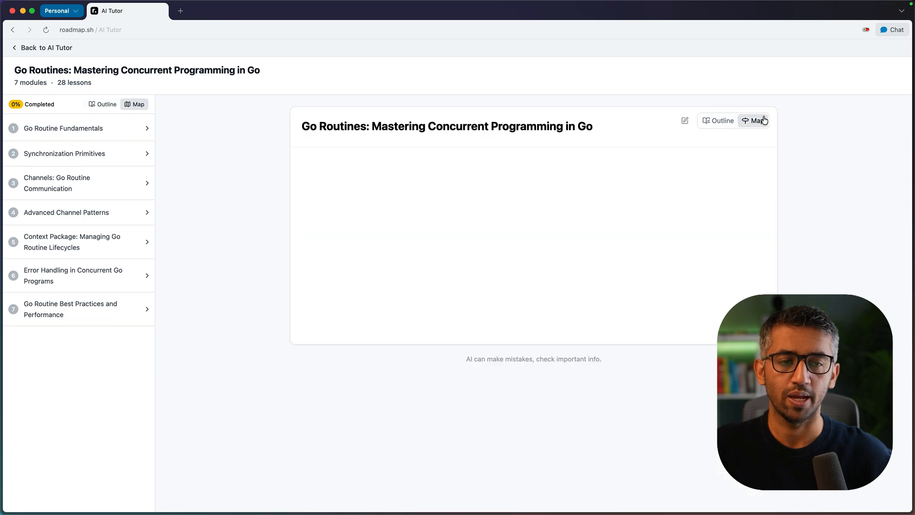
{"action": "left_click", "coordinate": [755, 120]}
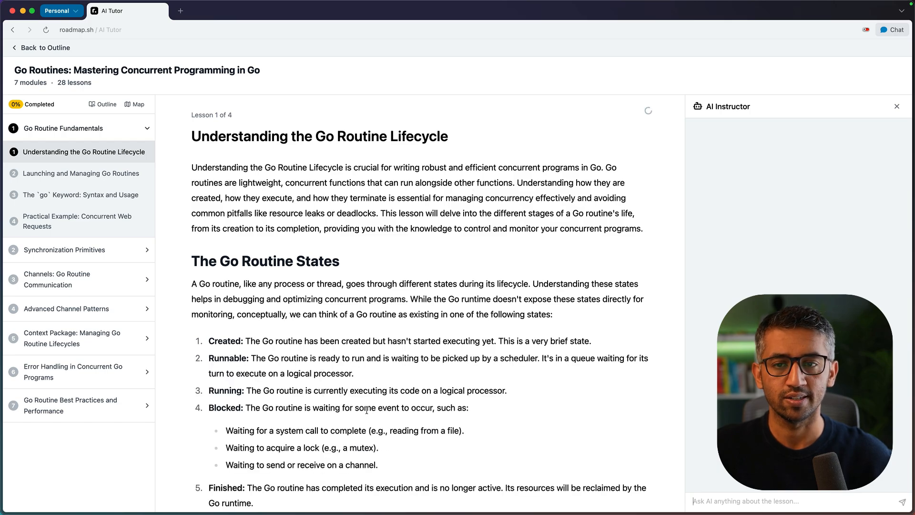
Read through the Go Routine lifecycle lesson alongside the AI Instructor chat
{"action": "scroll", "scroll_direction": "down", "scroll_amount": 3}
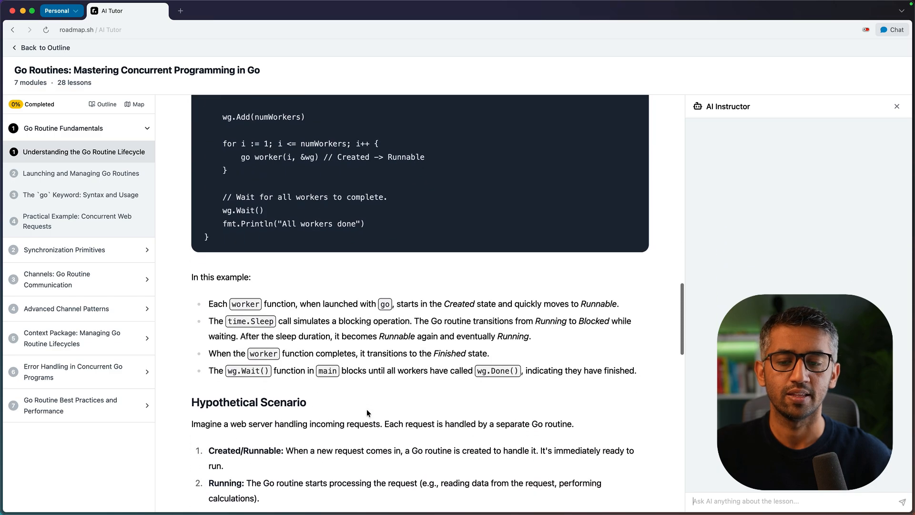
{"action": "scroll", "scroll_direction": "down", "scroll_amount": 3}
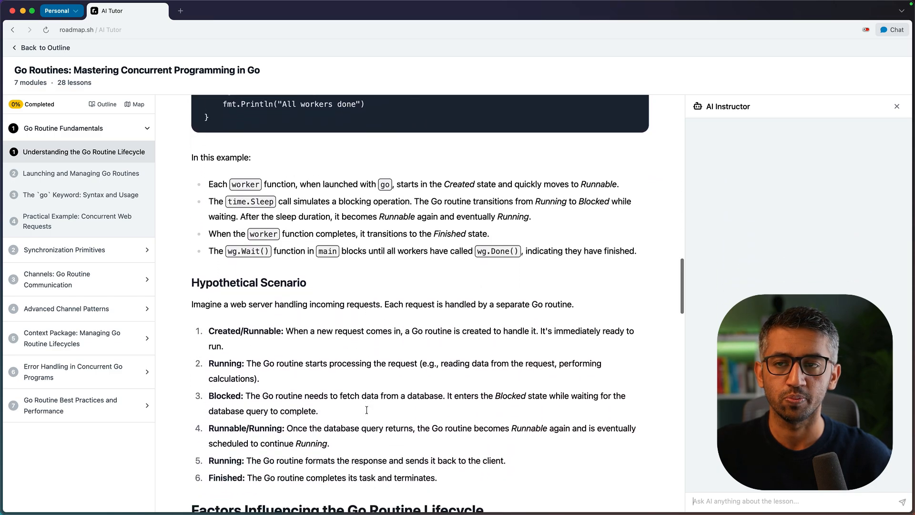
{"action": "scroll", "scroll_direction": "down", "scroll_amount": 3}
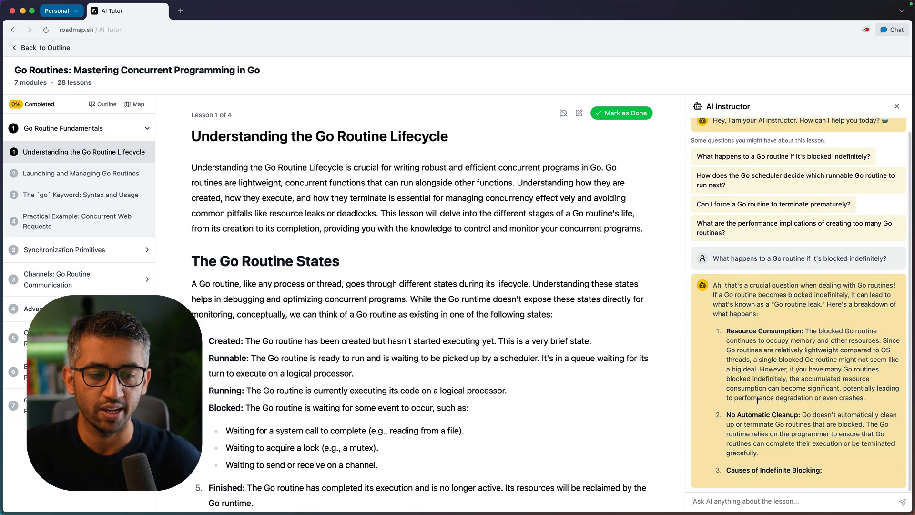
{"action": "scroll", "scroll_direction": "down", "scroll_amount": 3}
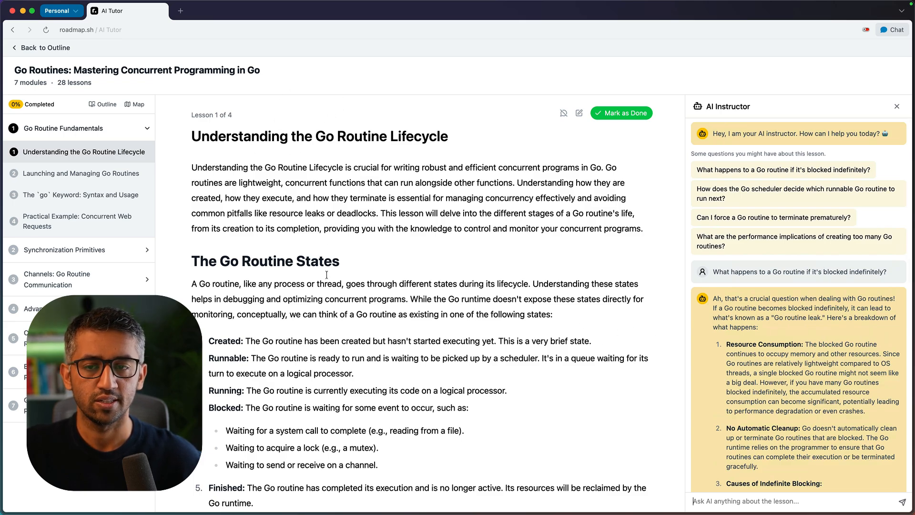
Start the lesson's Test My Knowledge quiz and answer the first questions, including 'Dormant'
{"action": "scroll", "scroll_direction": "down", "scroll_amount": 3}
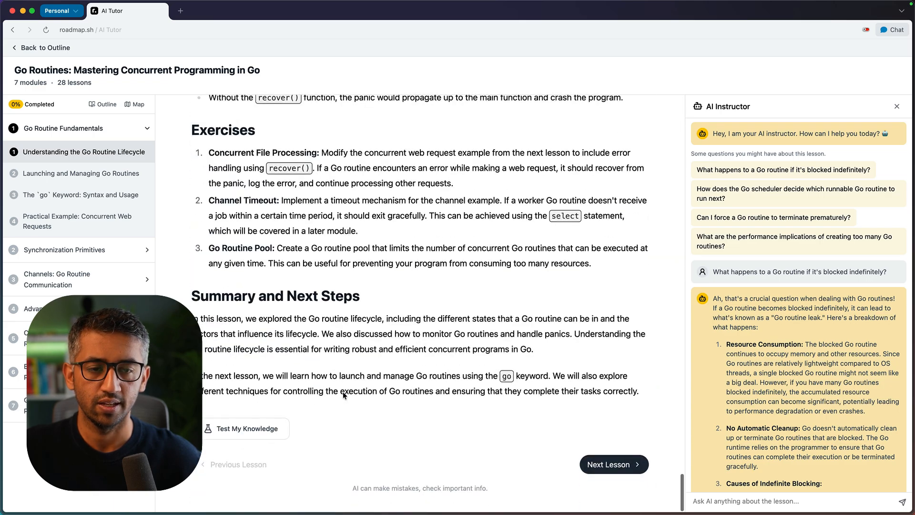
{"action": "left_click", "coordinate": [247, 428]}
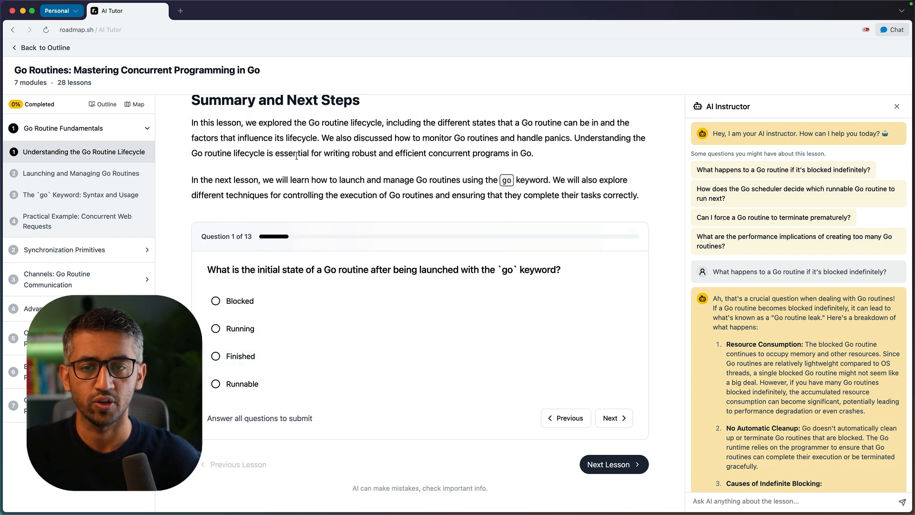
{"action": "left_click", "coordinate": [614, 418]}
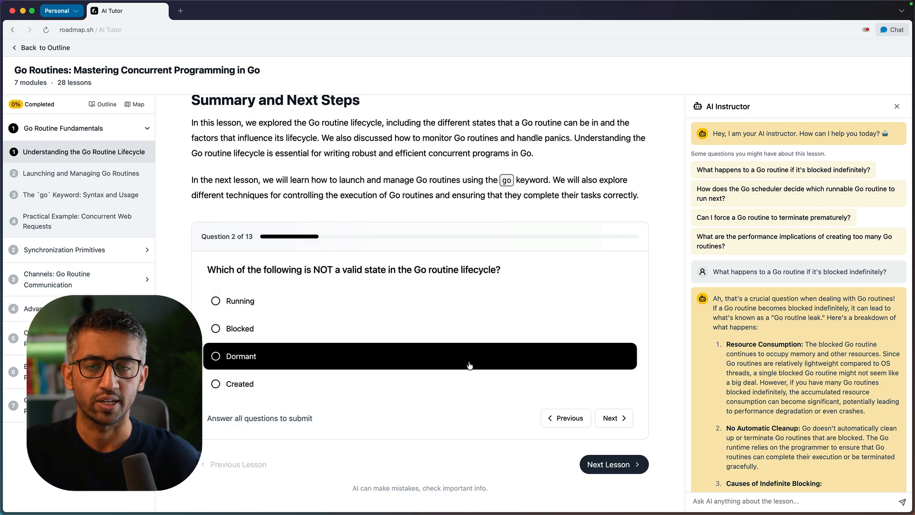
{"action": "left_click", "coordinate": [613, 418]}
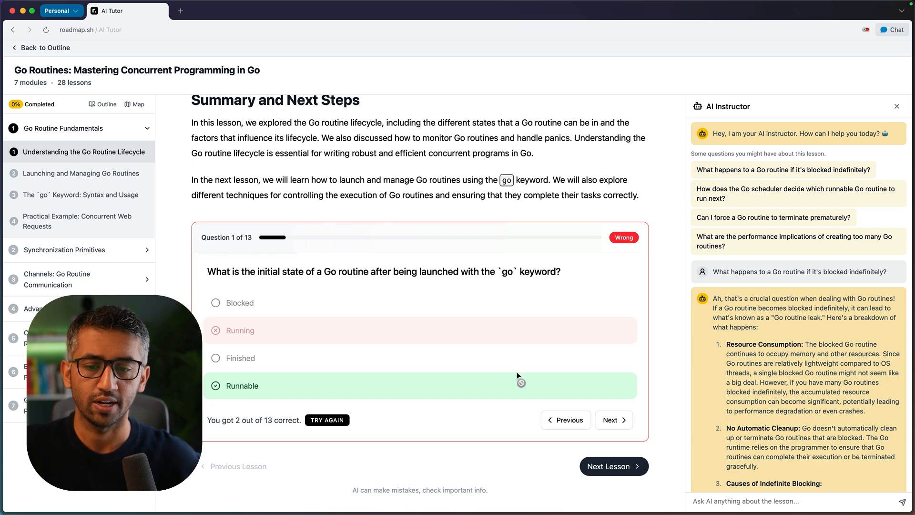
{"action": "scroll", "scroll_direction": "down", "scroll_amount": 3}
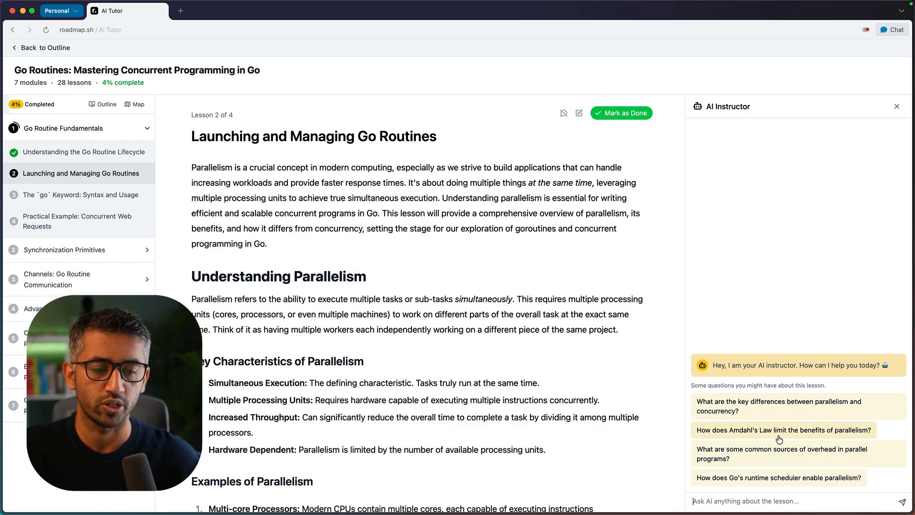
Mark 'Launching and Managing Go Routines' as done, bringing the course to 7%
{"action": "left_click", "coordinate": [621, 113]}
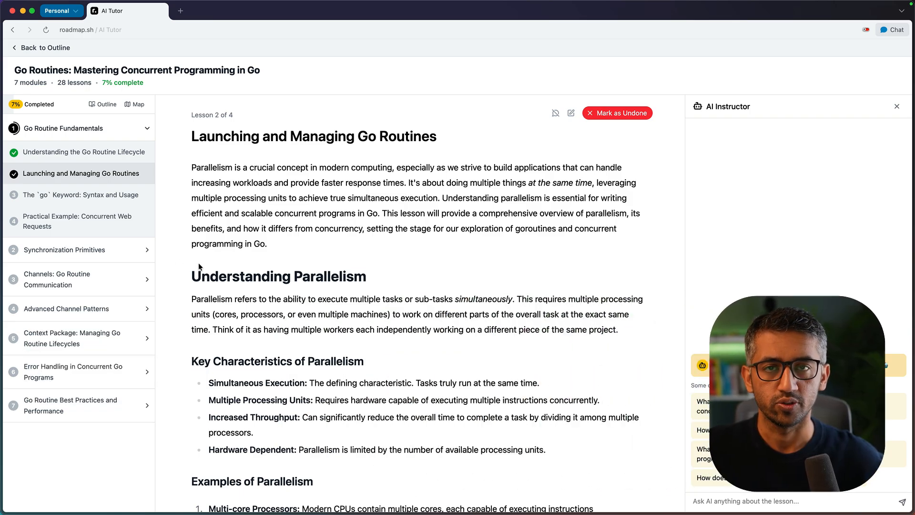
{"action": "mouse_move", "coordinate": [49, 58]}
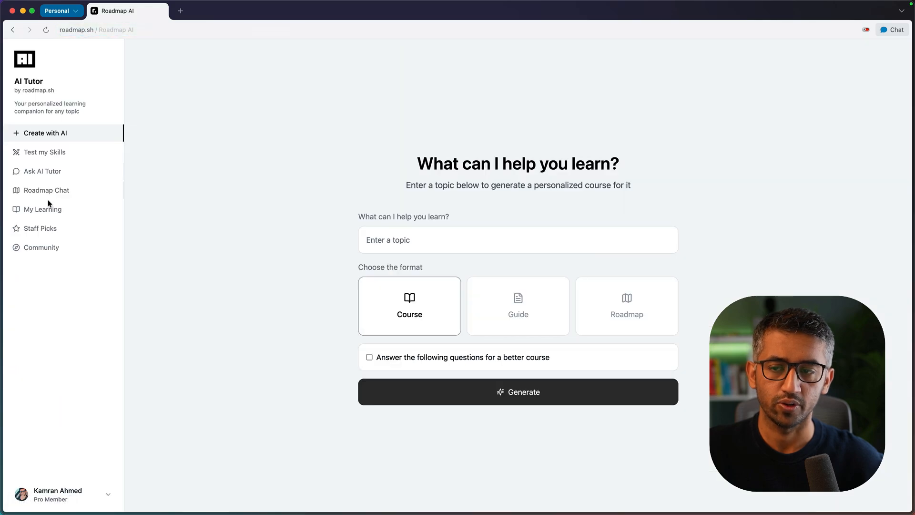
Open 'Go Routines: Mastering Concurrency in Go' (42 lessons) from the My Learning library
{"action": "left_click", "coordinate": [43, 209]}
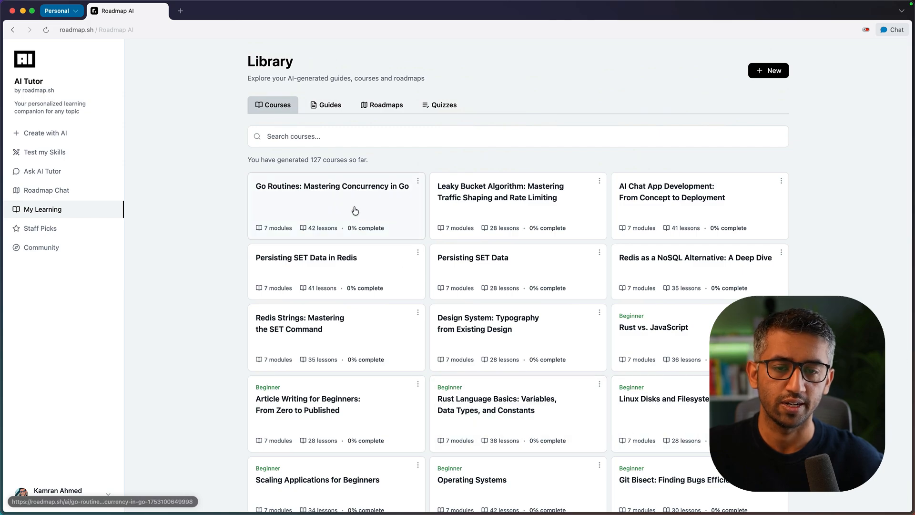
{"action": "left_click", "coordinate": [332, 186]}
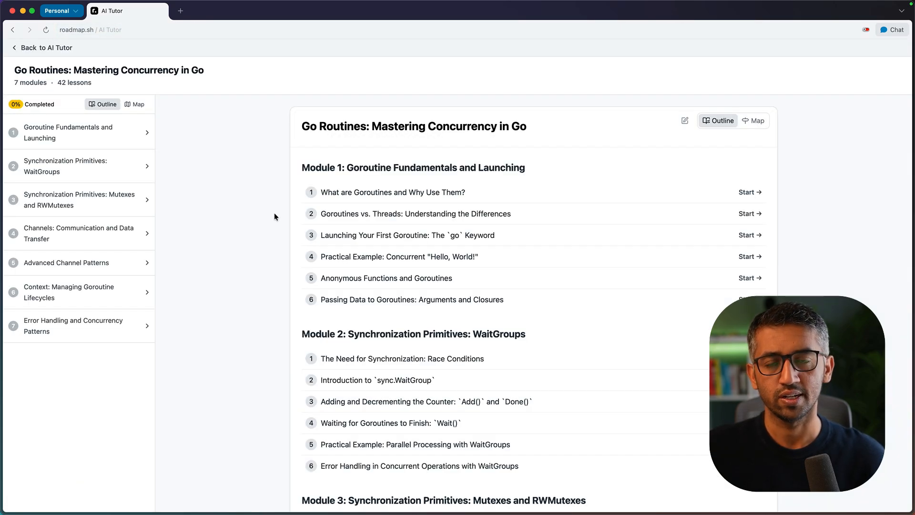